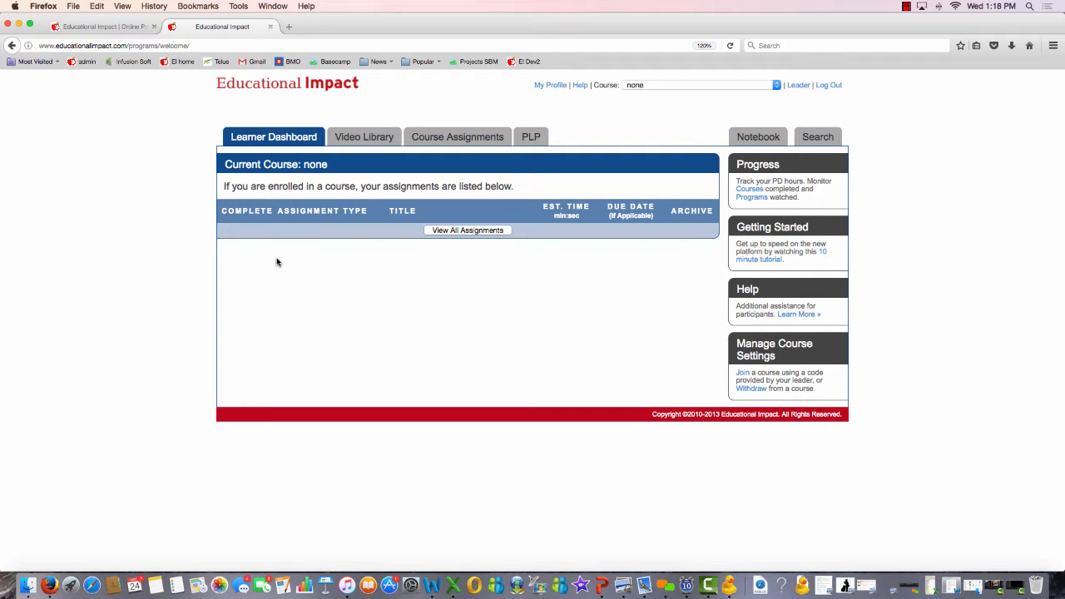
Step: Switch to the Video Library and browse the program thumbnails down to School Wide Improvement
left_click(364, 137)
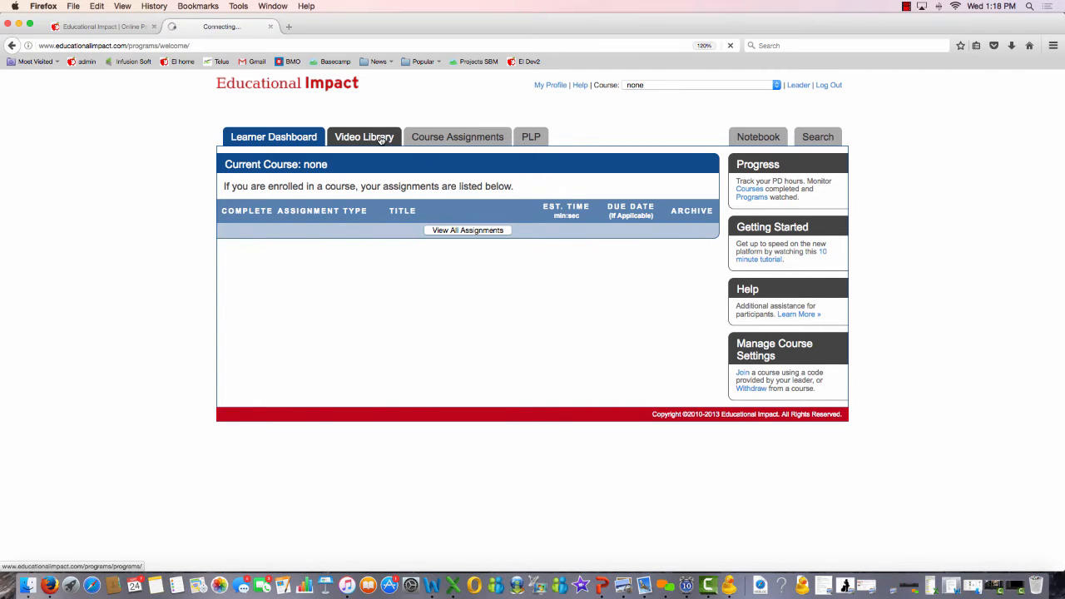
left_click(363, 137)
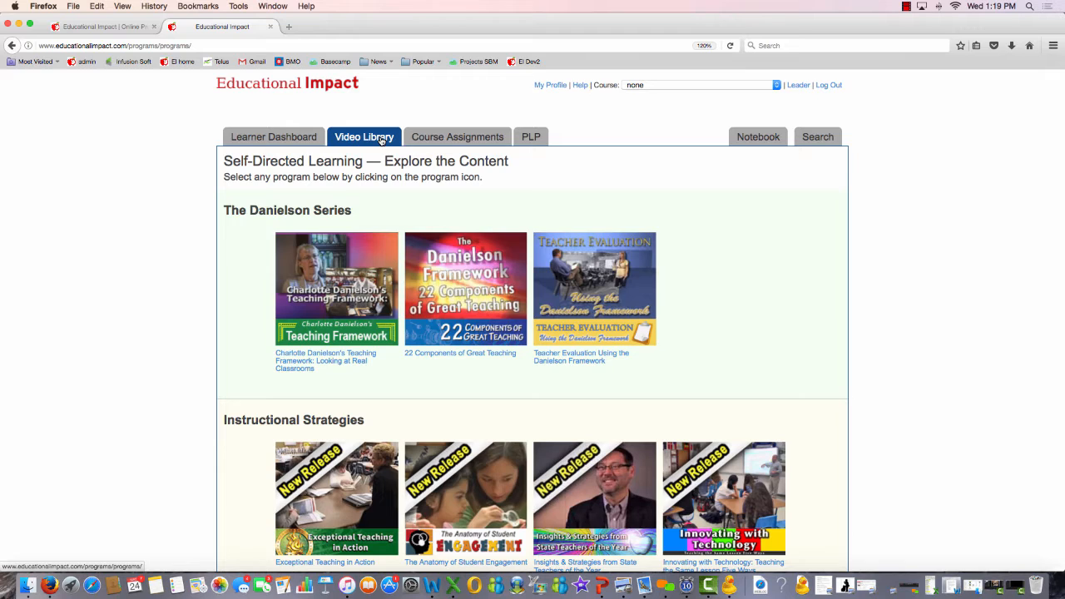
scroll("down", 3)
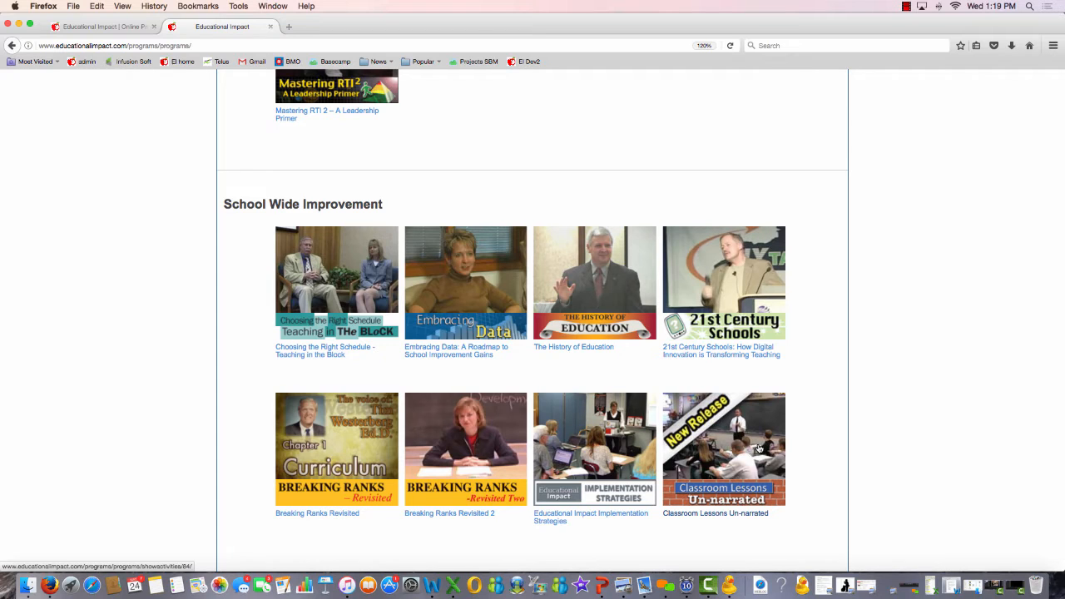
left_click(722, 448)
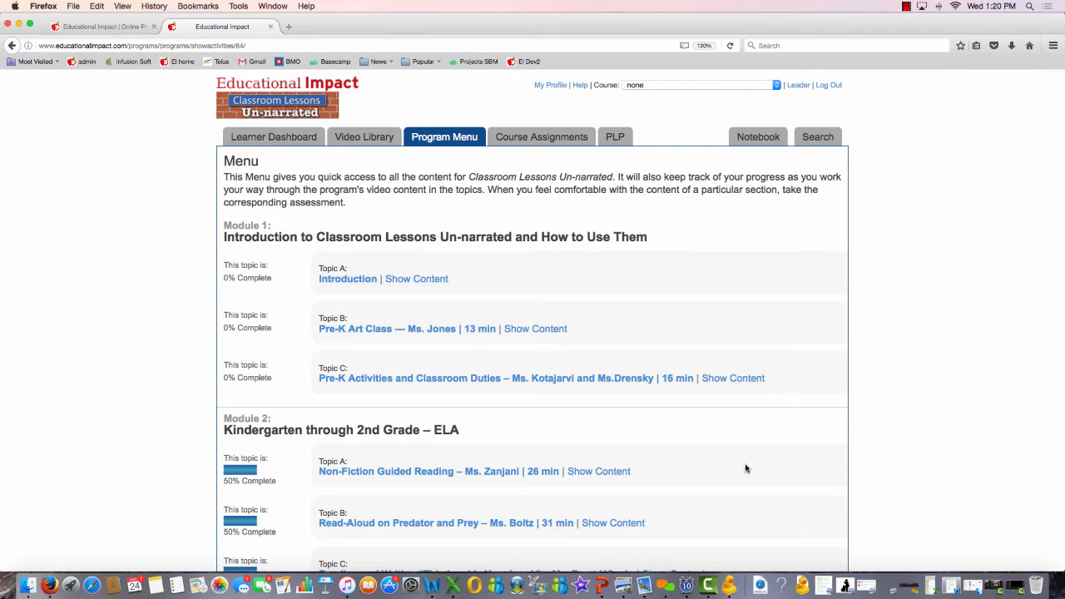
scroll("down", 3)
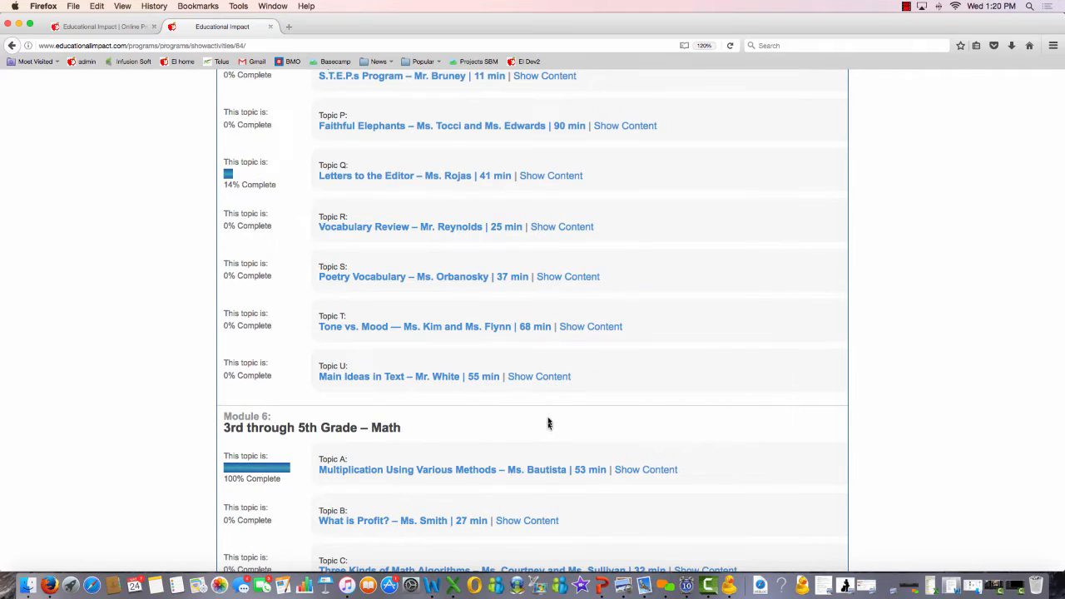
mouse_move(539, 376)
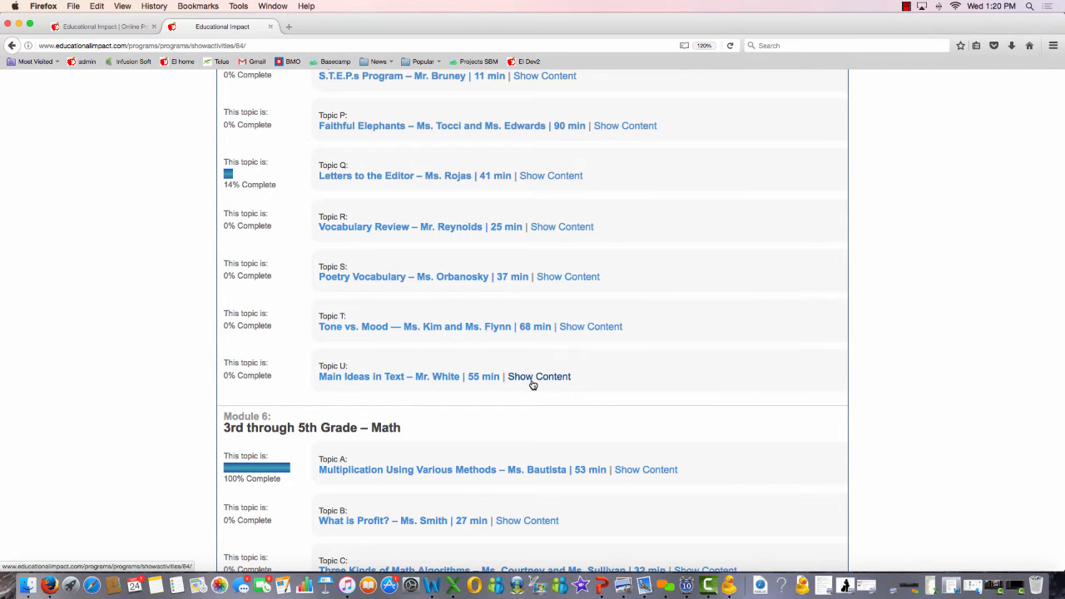
left_click(539, 375)
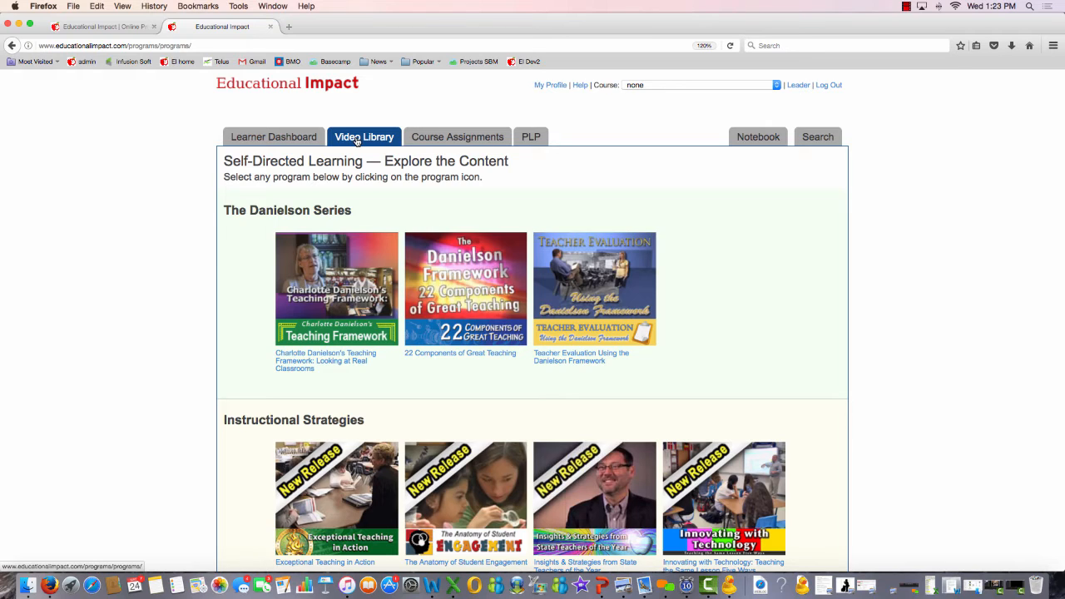
mouse_move(678, 259)
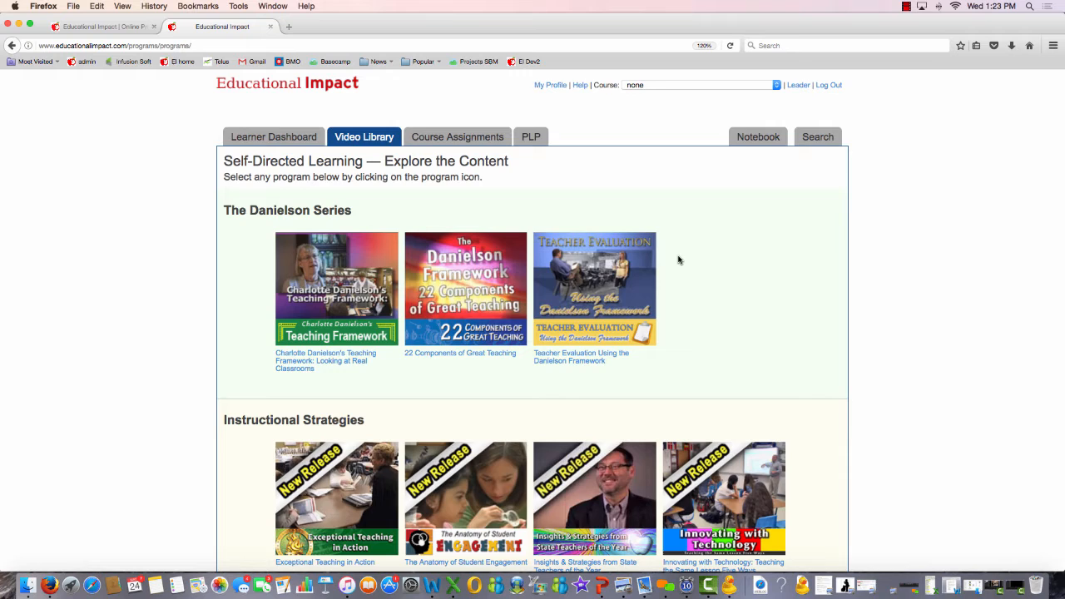
scroll("down", 3)
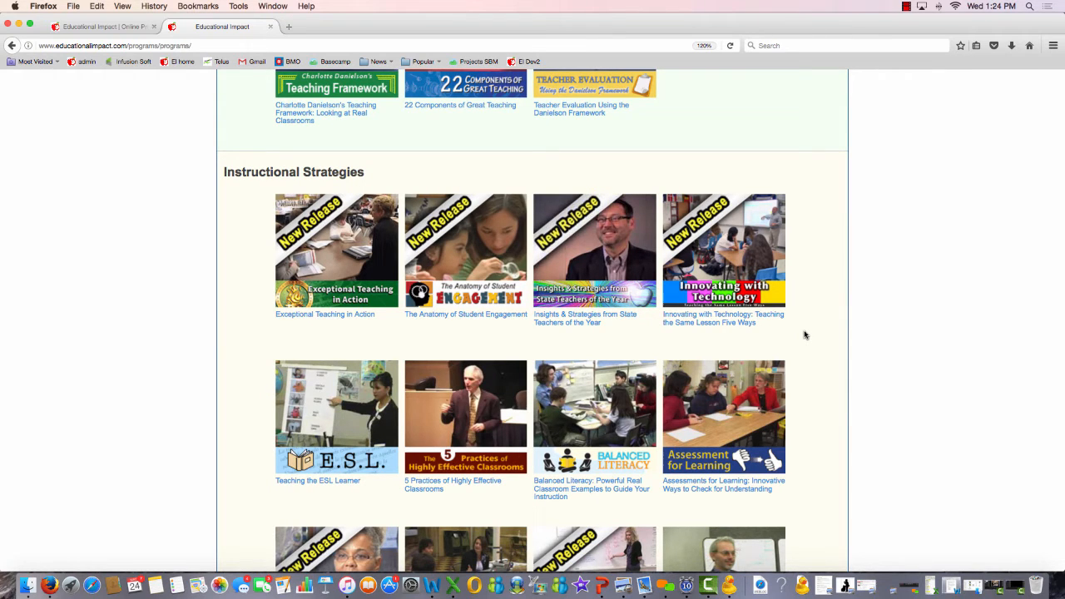
mouse_move(799, 335)
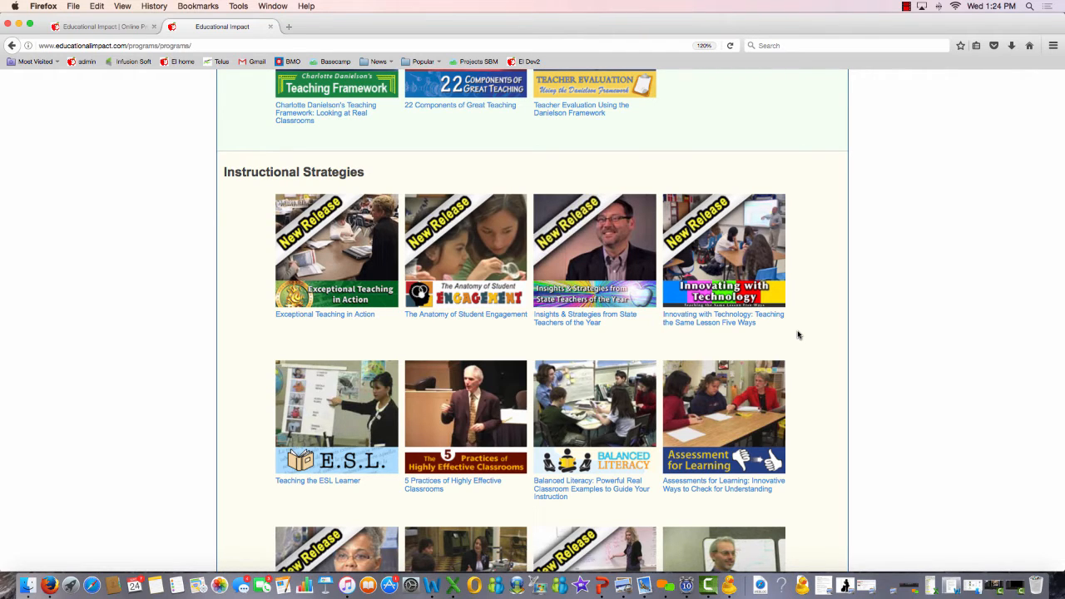
left_click(722, 250)
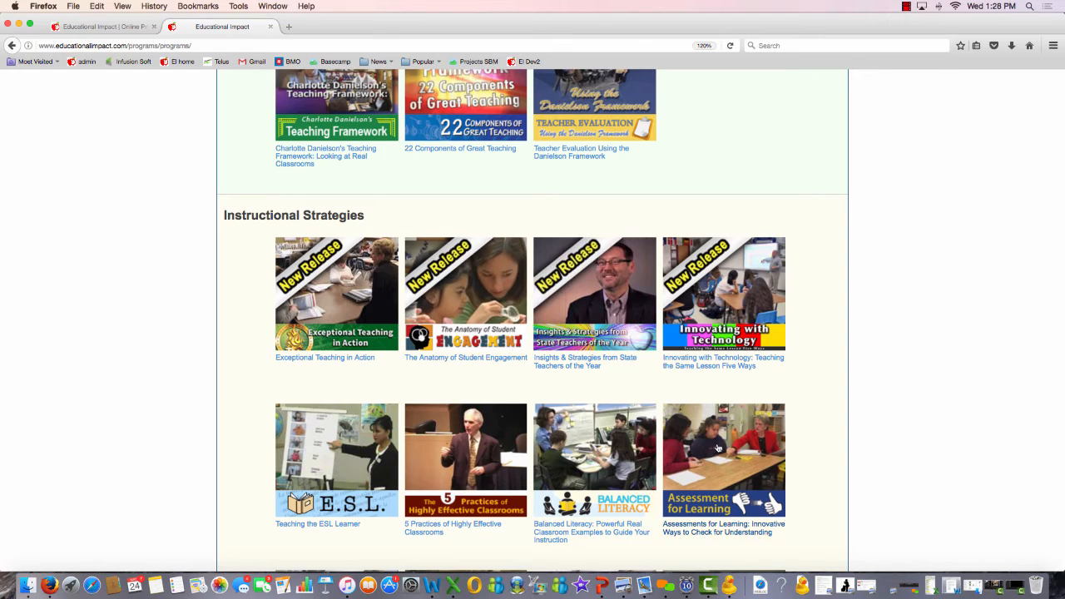
mouse_move(490, 380)
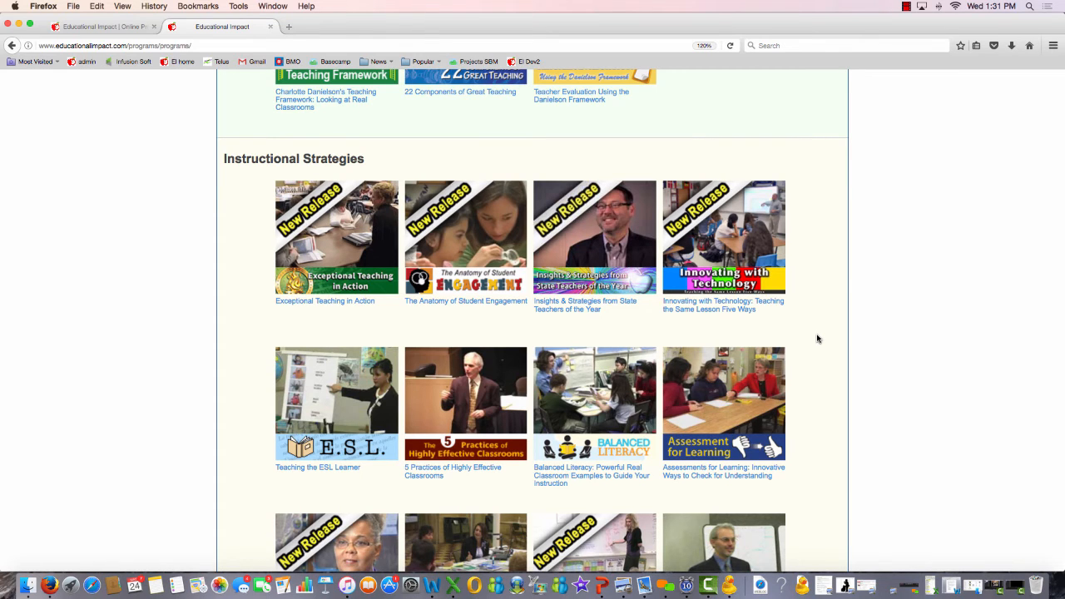
Step: Go to the Search page and view the Administrators topic category
scroll("up", 3)
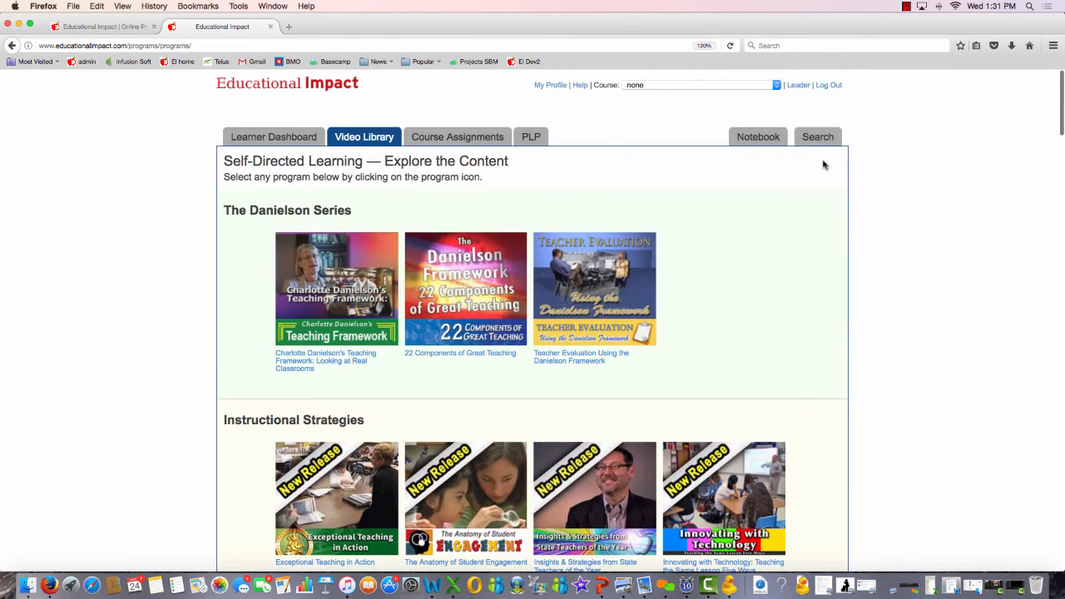
left_click(817, 137)
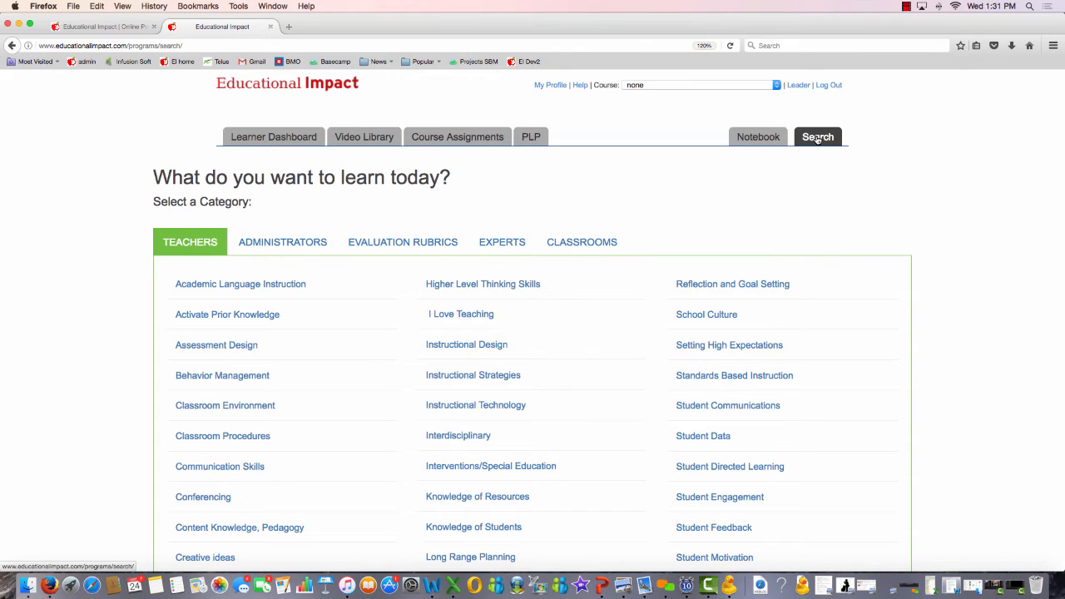
left_click(282, 242)
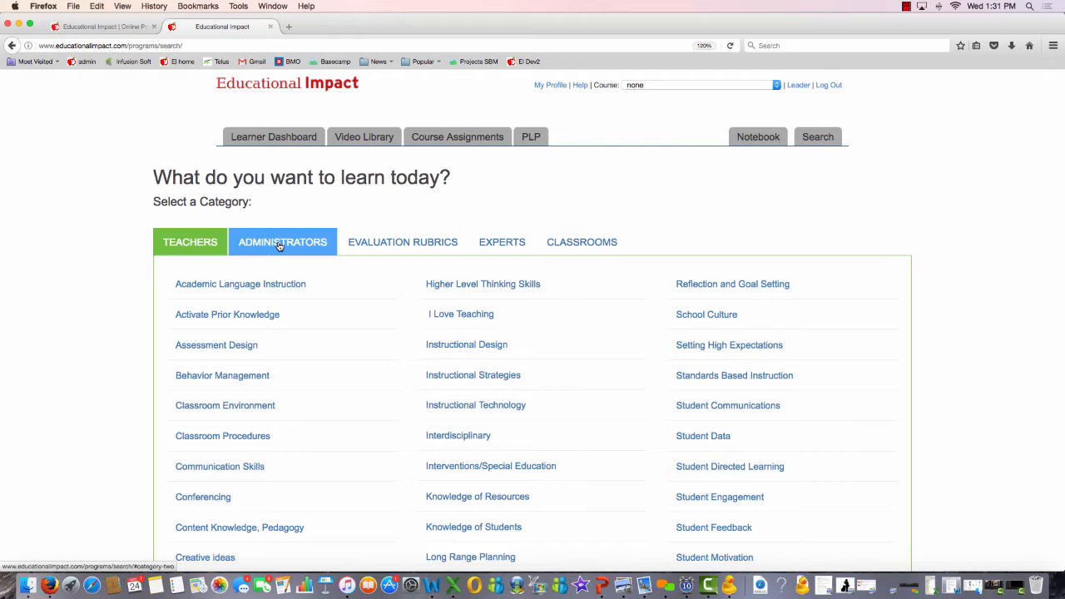
left_click(282, 242)
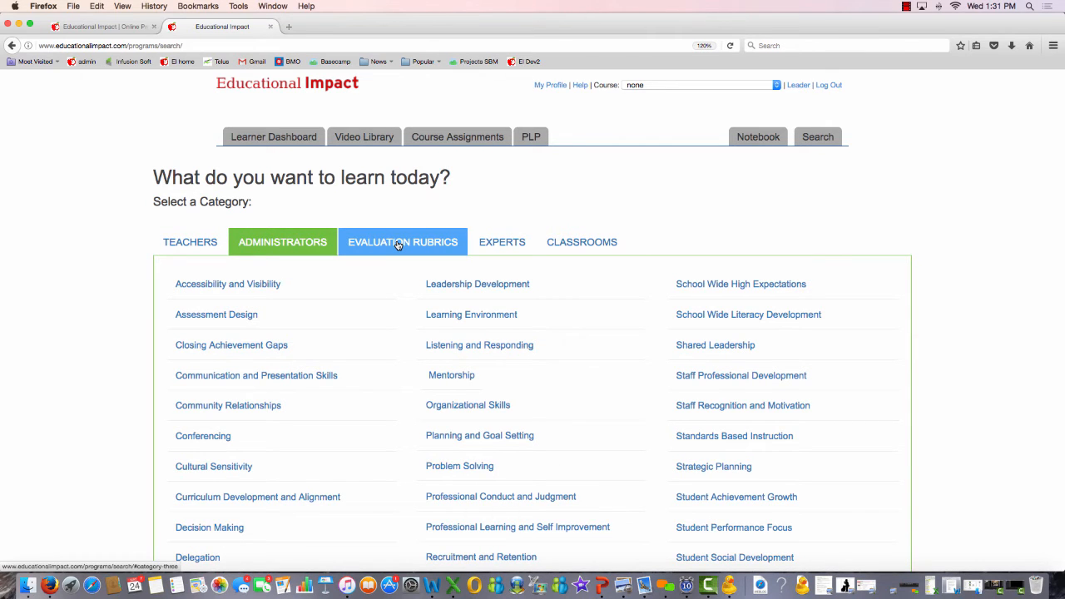
Step: Review the Evaluation Rubrics (InTASC, edTPA tags), then show the Experts list
left_click(403, 241)
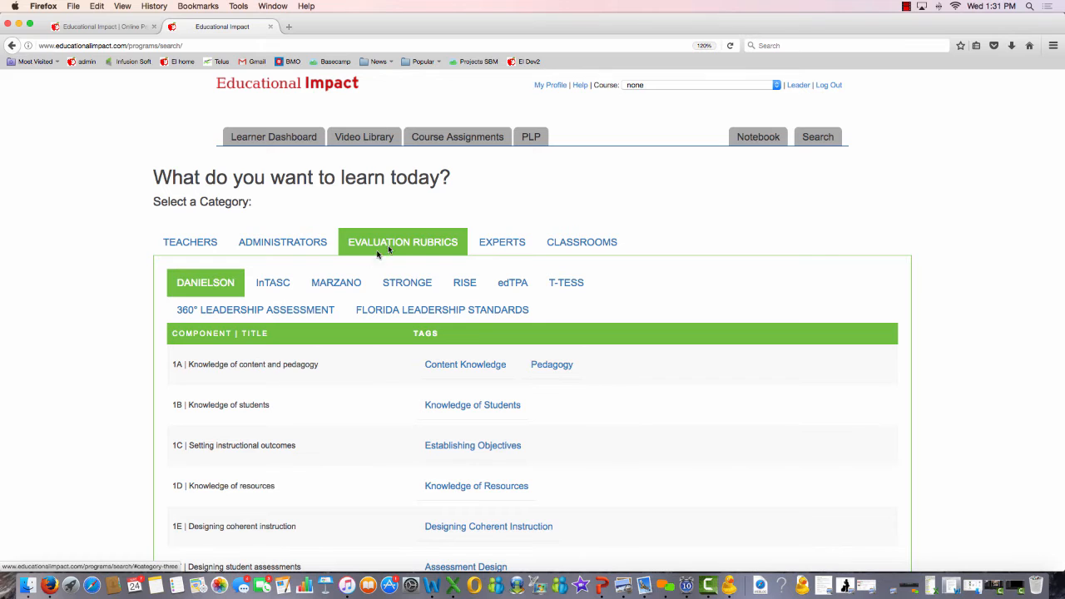
left_click(273, 282)
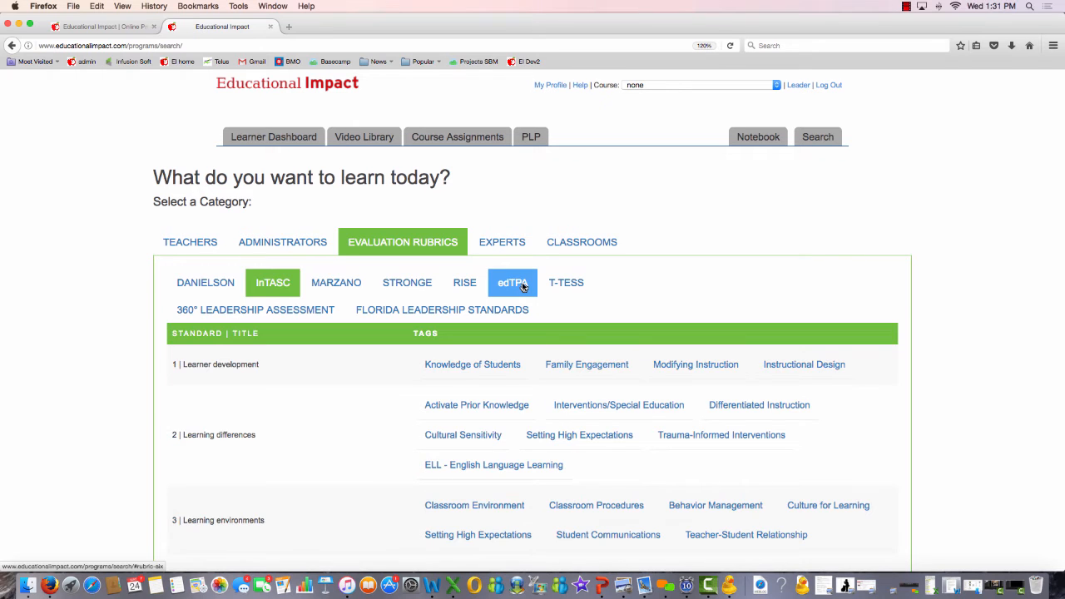
left_click(511, 282)
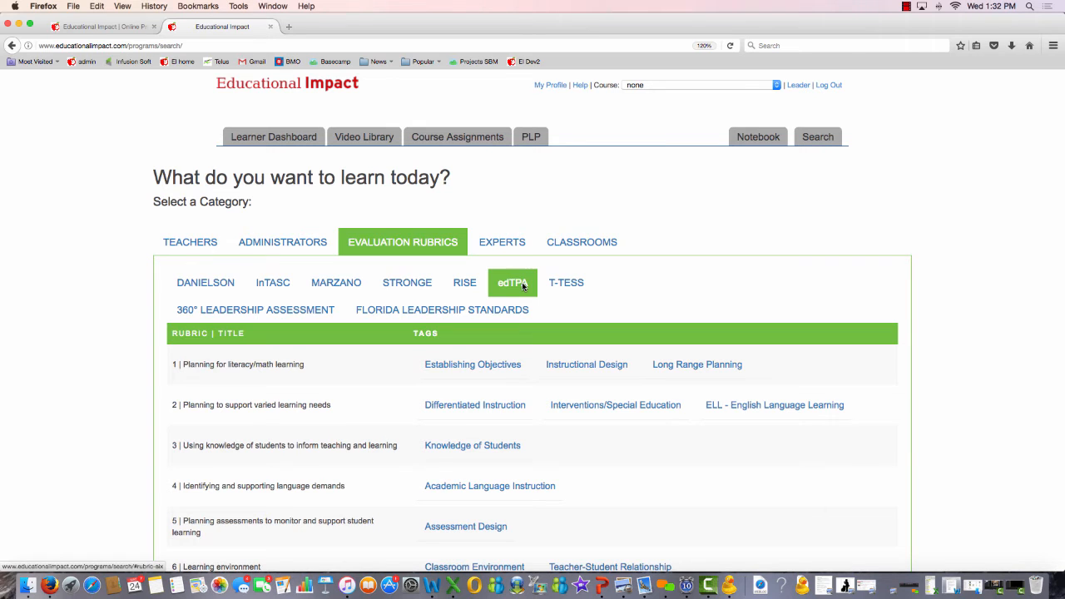
left_click(502, 242)
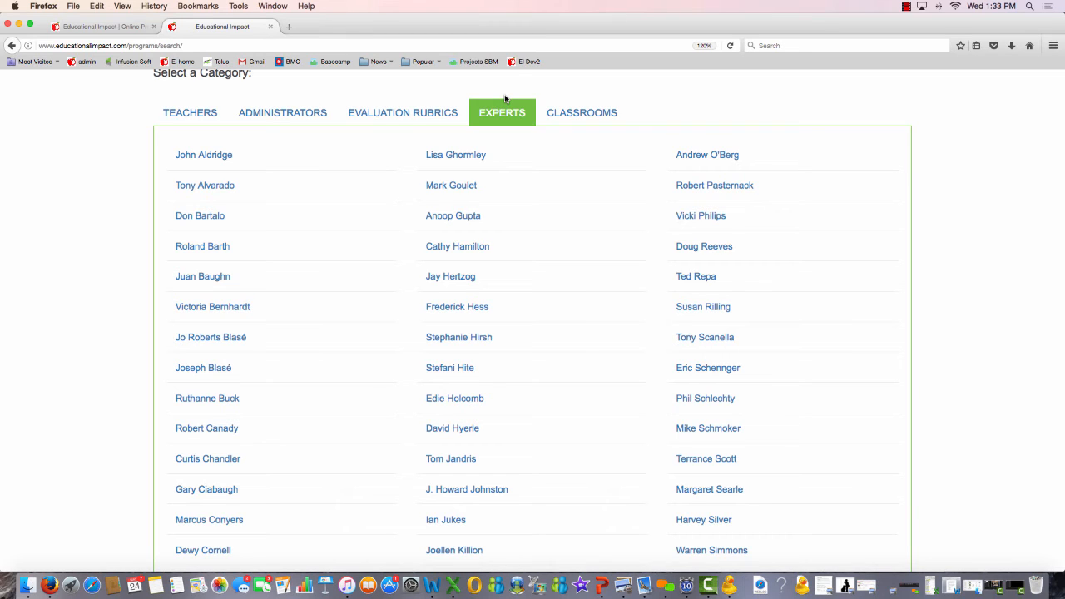
mouse_move(90, 216)
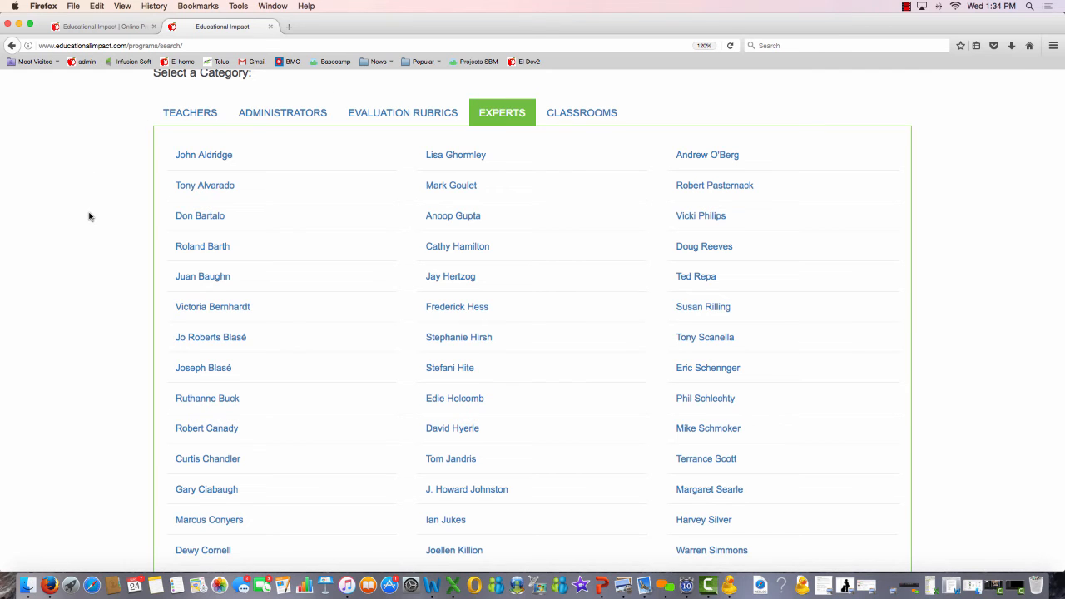
Step: Browse the full experts list, then show the Classrooms subject, grade and format tags
scroll("down", 3)
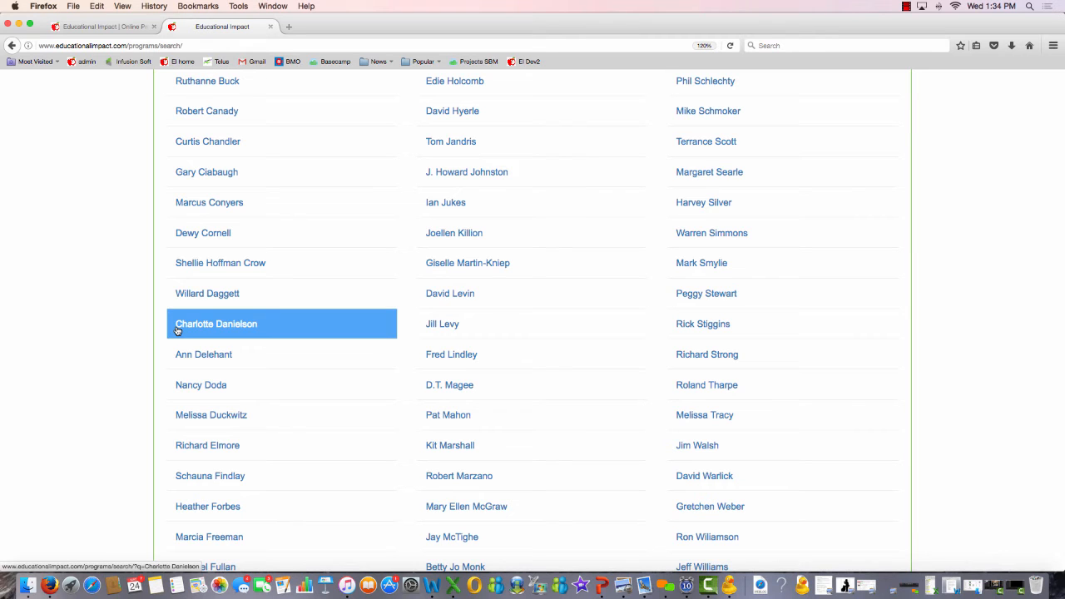
mouse_move(416, 476)
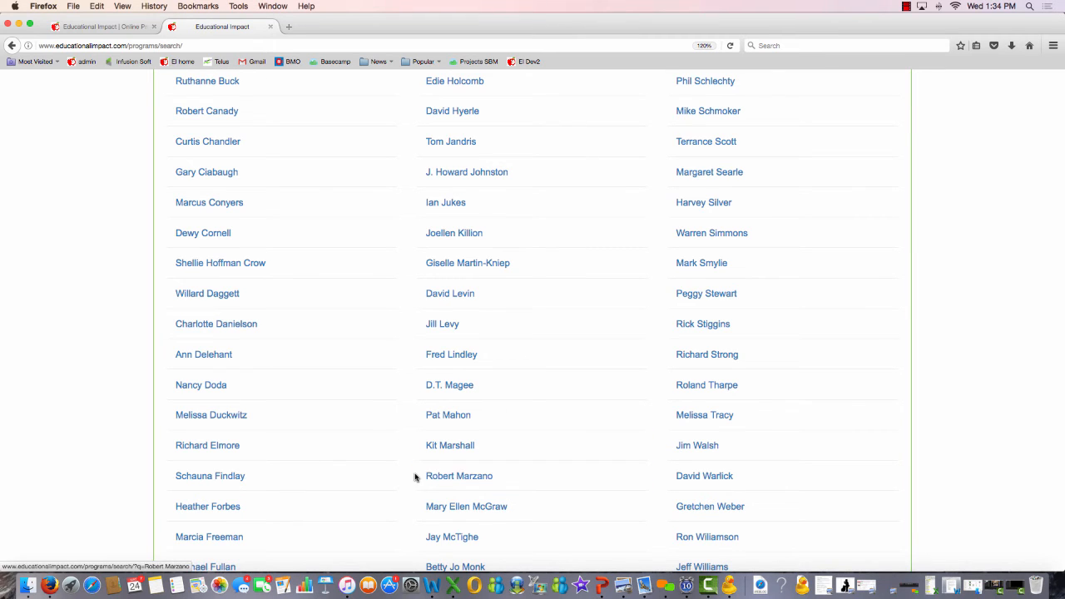
left_click(452, 537)
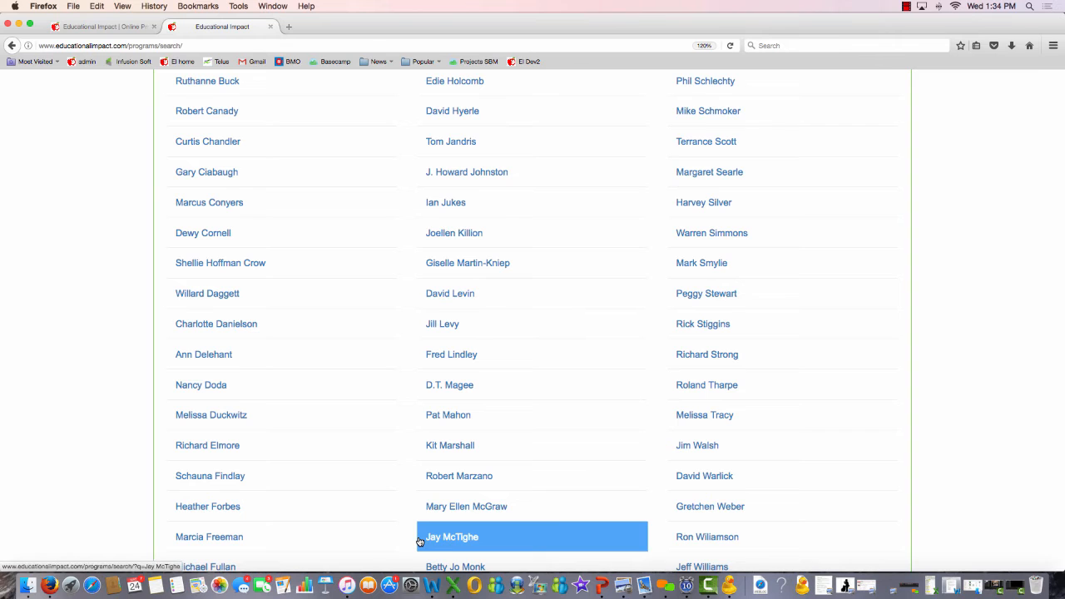
left_click(452, 536)
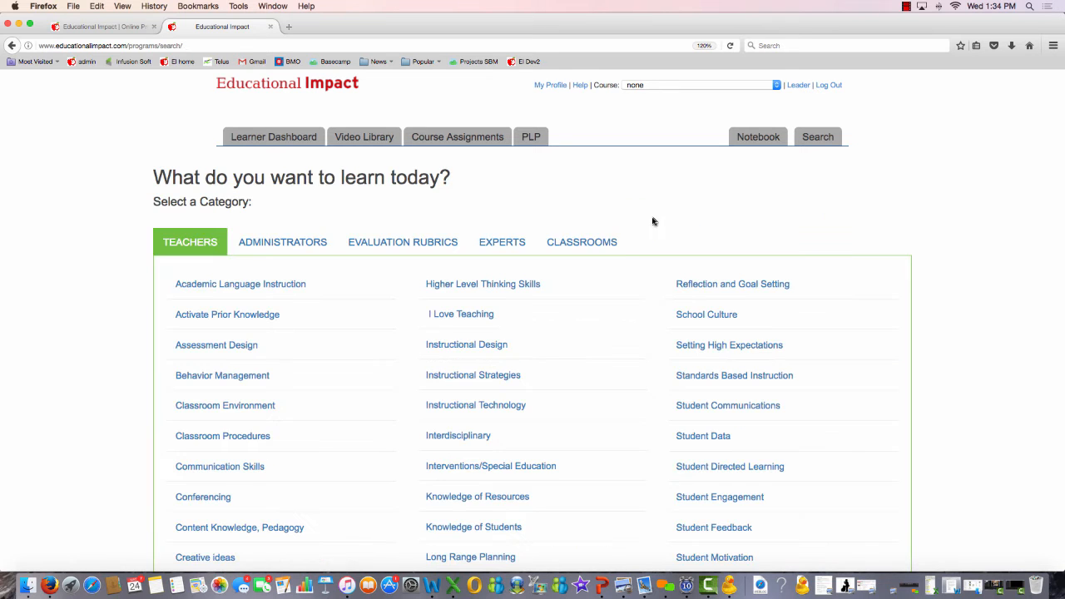
left_click(582, 242)
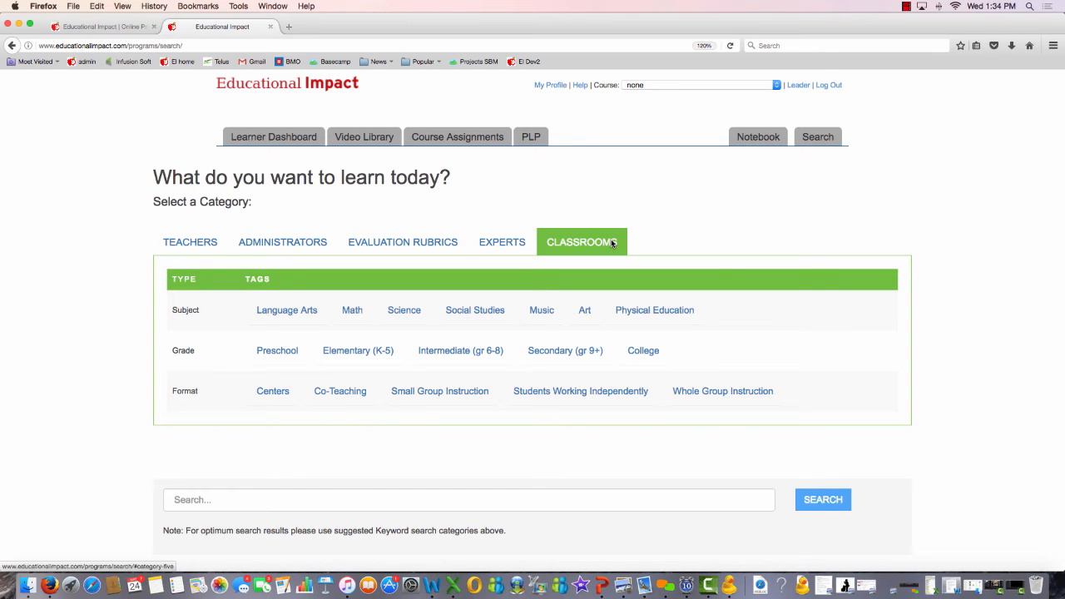
mouse_move(761, 334)
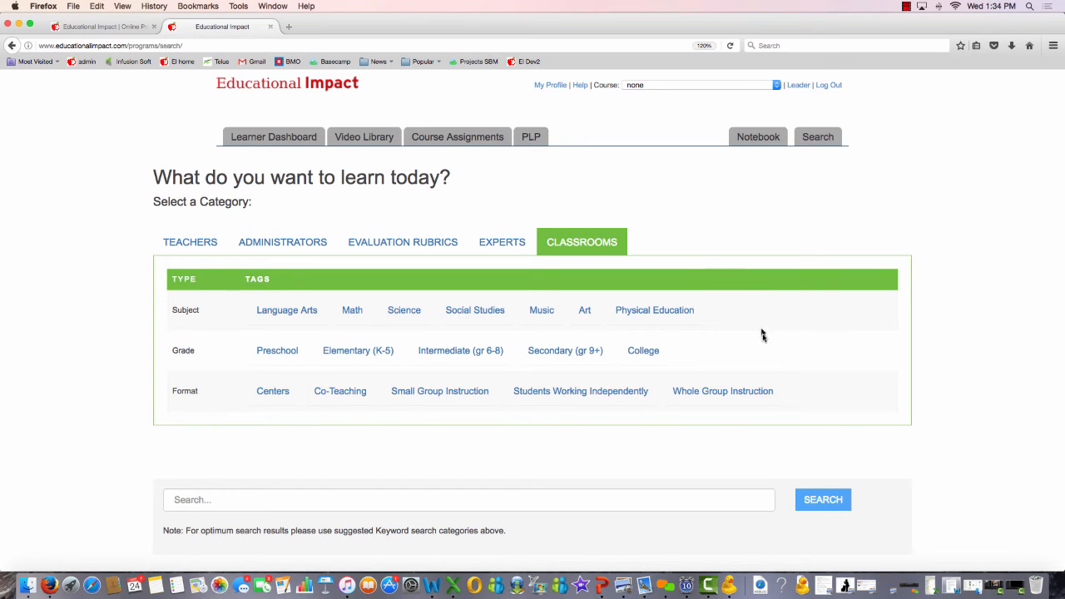
mouse_move(796, 391)
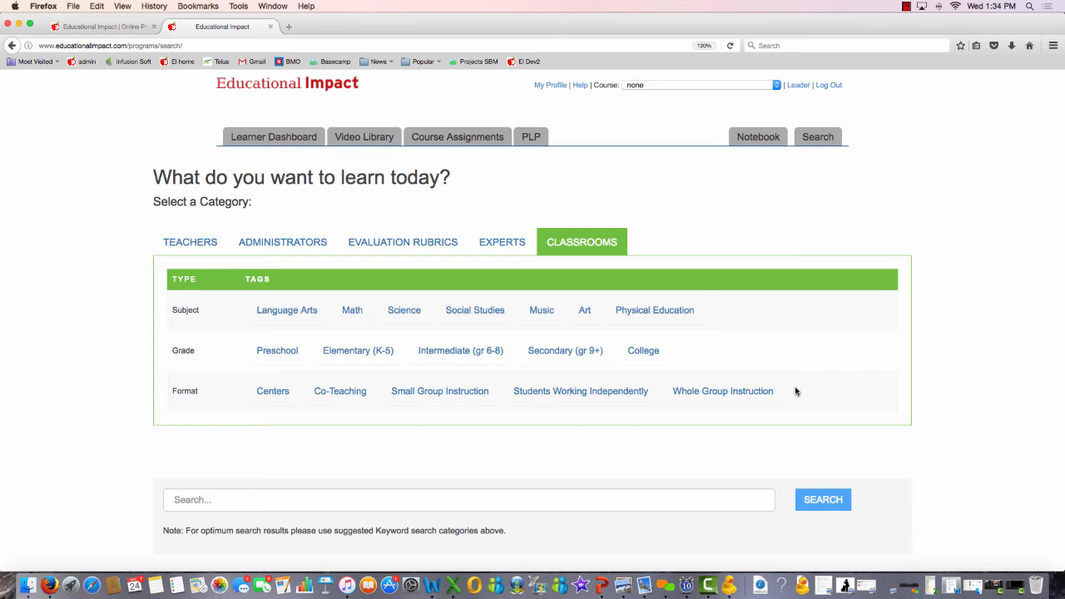
mouse_move(432, 318)
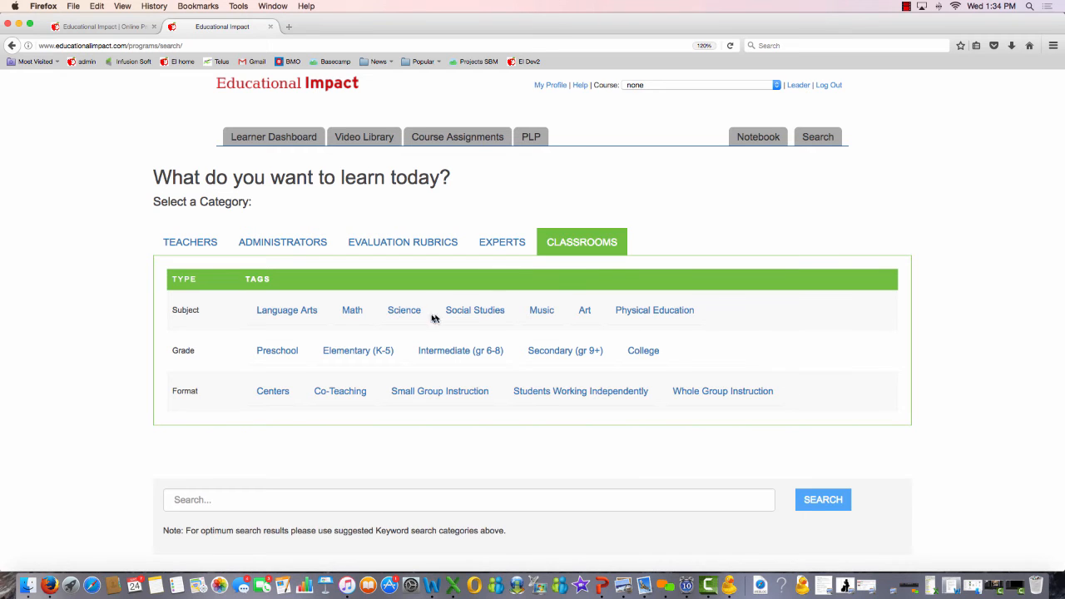
Step: View the search results for the Science tag: 62 tagged and 454 other videos
left_click(403, 309)
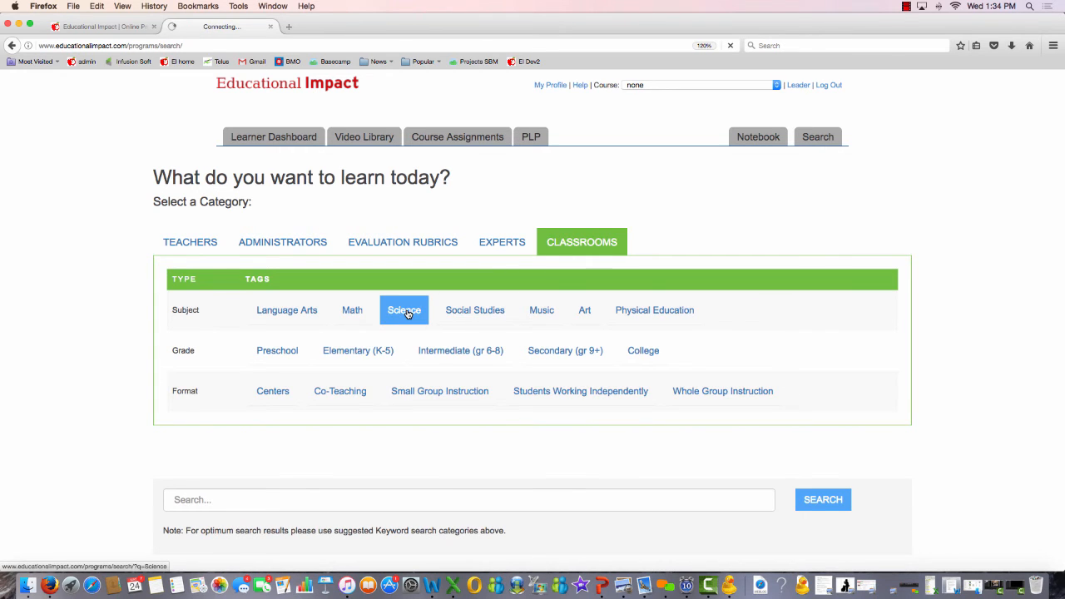
left_click(404, 310)
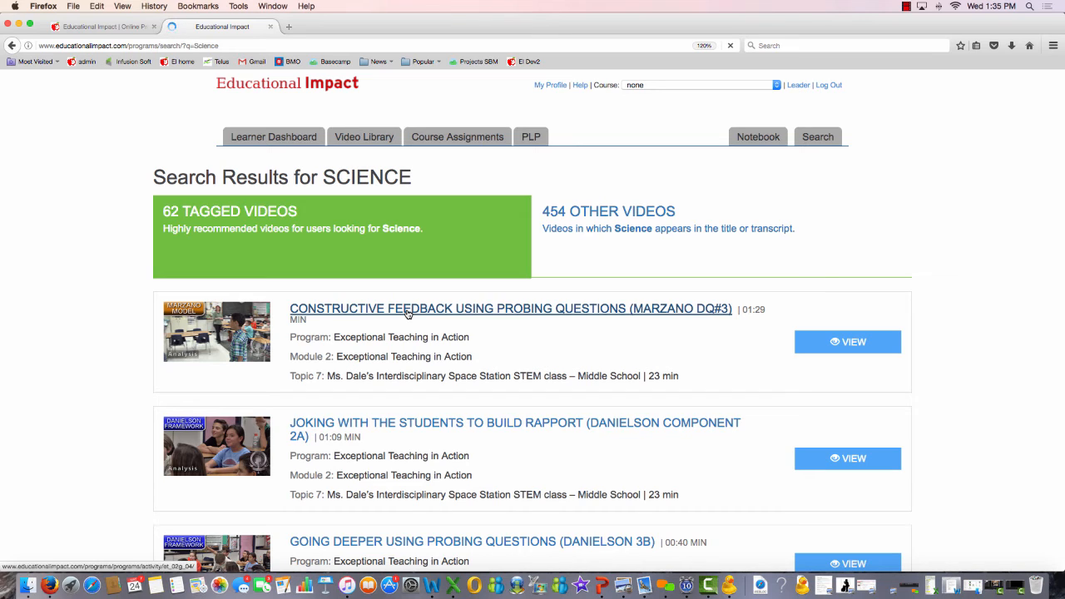
mouse_move(99, 382)
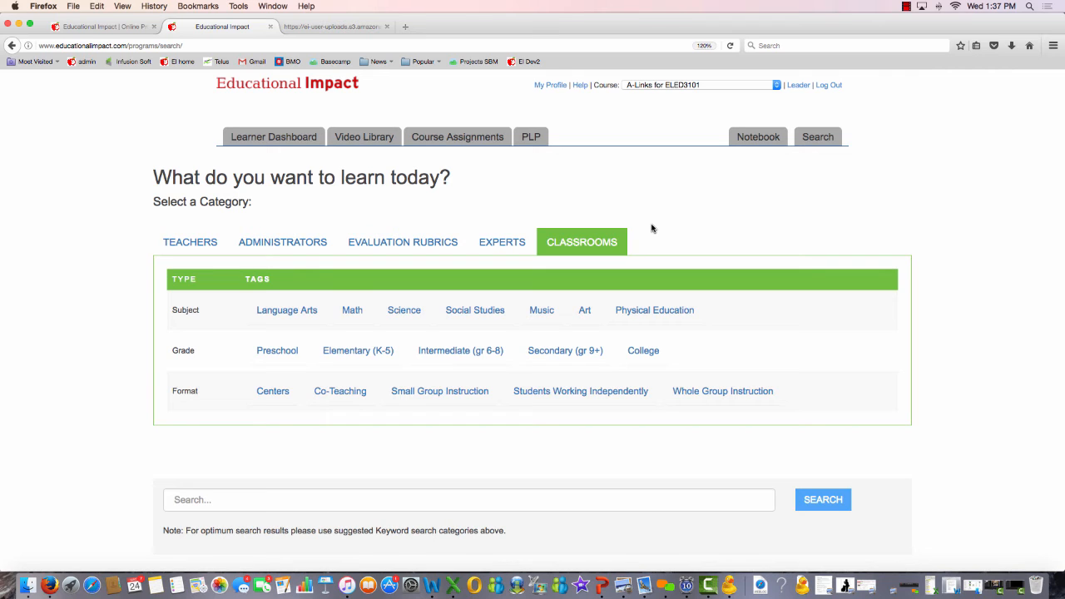
Step: Review the course calendar's embedded EI clip links, then switch to the public overview homepage
left_click(333, 25)
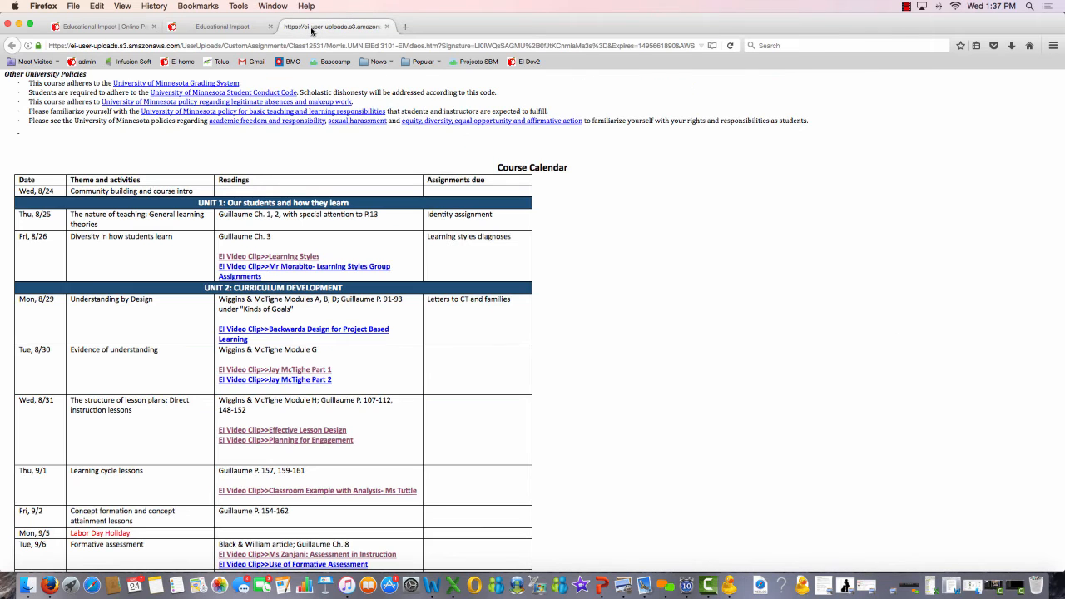
scroll("down", 3)
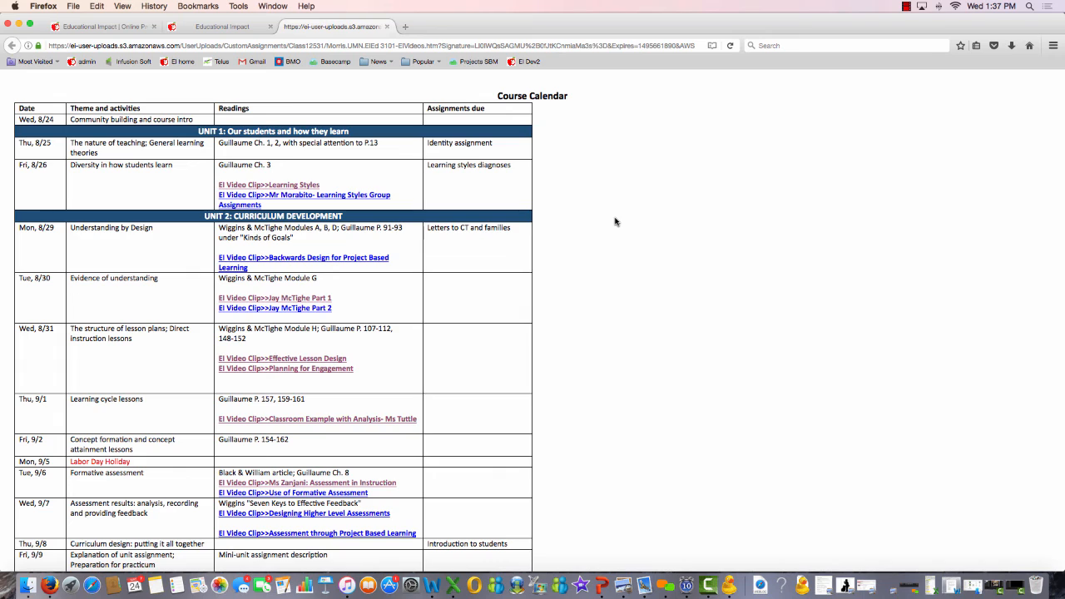
mouse_move(383, 171)
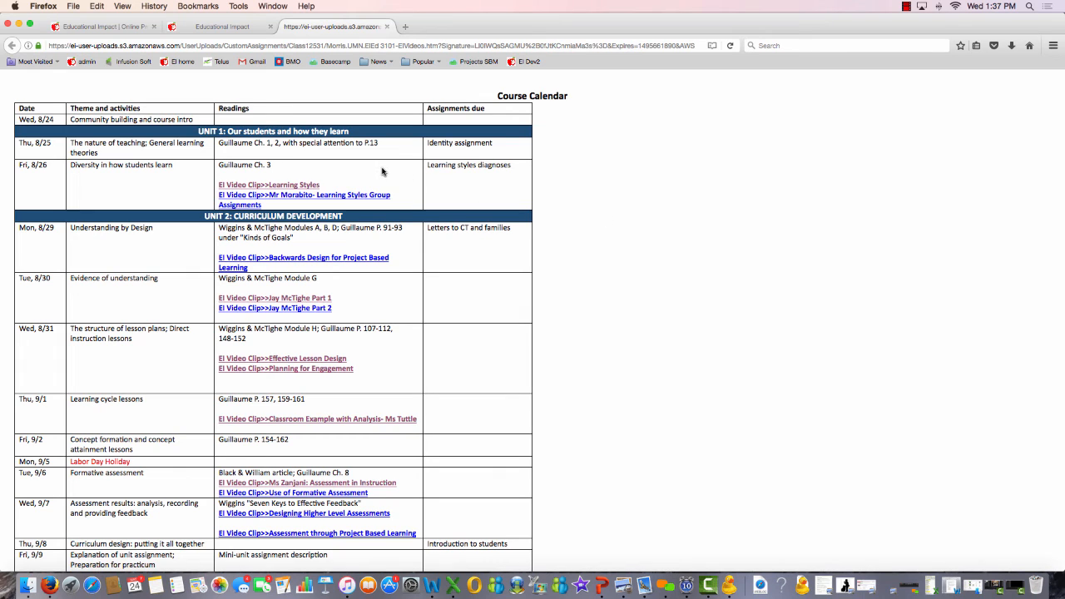
mouse_move(396, 185)
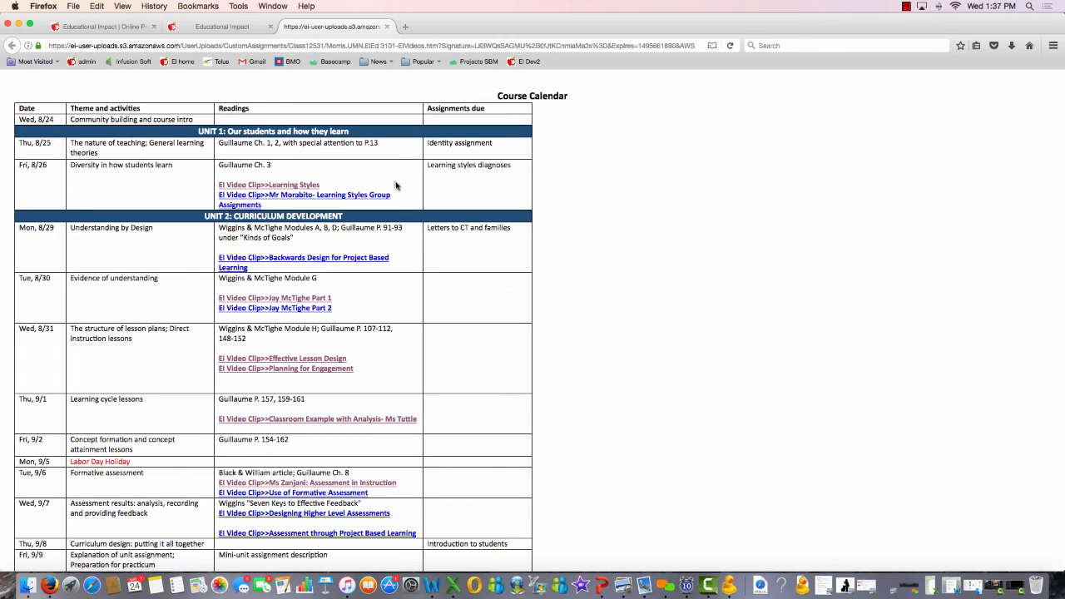
mouse_move(404, 191)
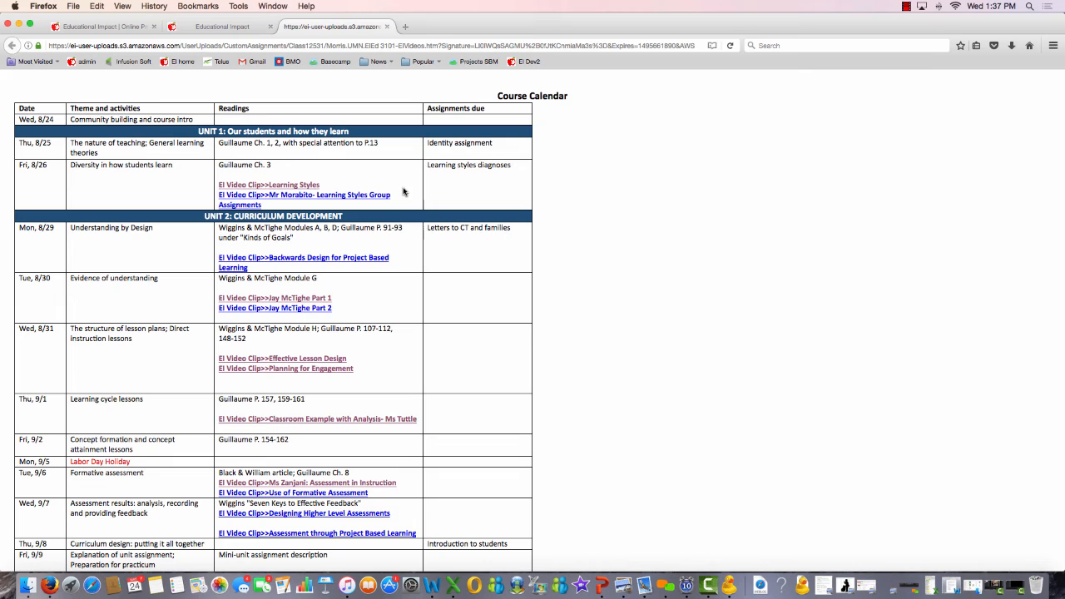
left_click(221, 26)
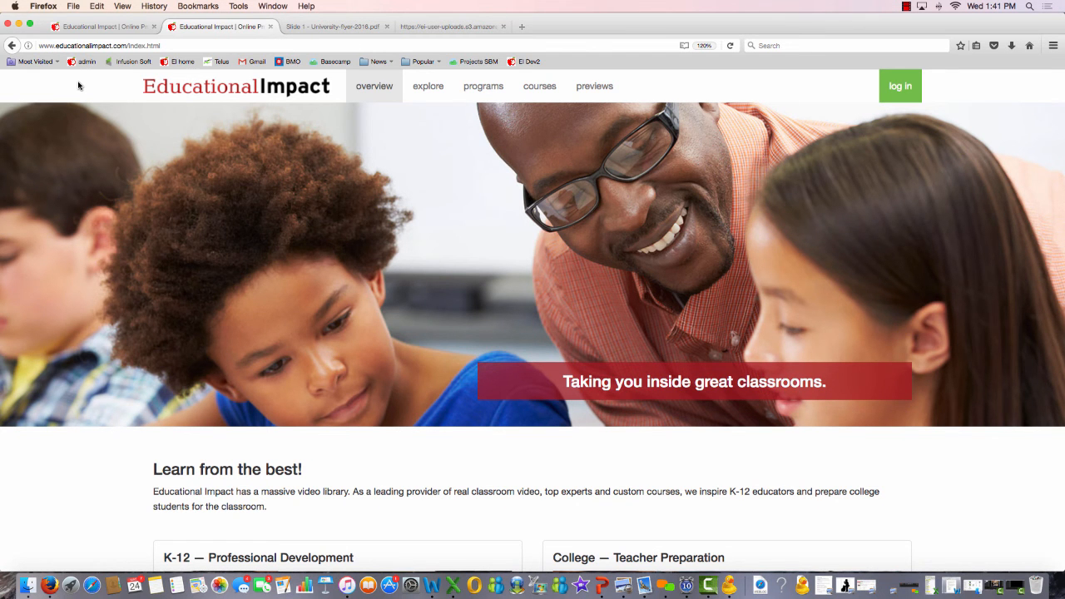
mouse_move(594, 86)
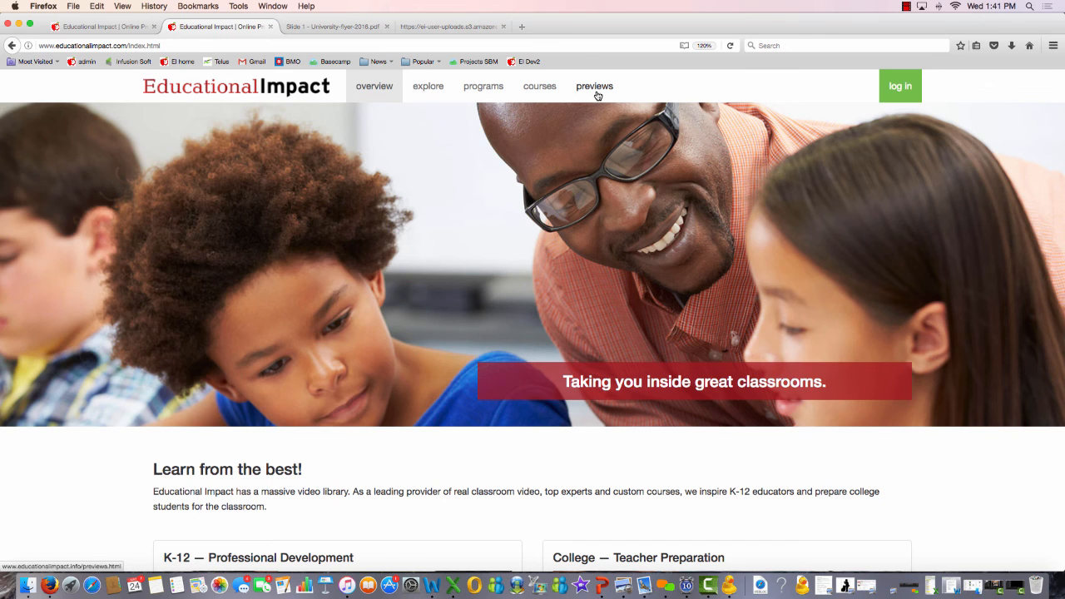
Step: Browse the previews catalog to the footer and open the 'Why Universities Love Educational Impact' flyer
left_click(594, 86)
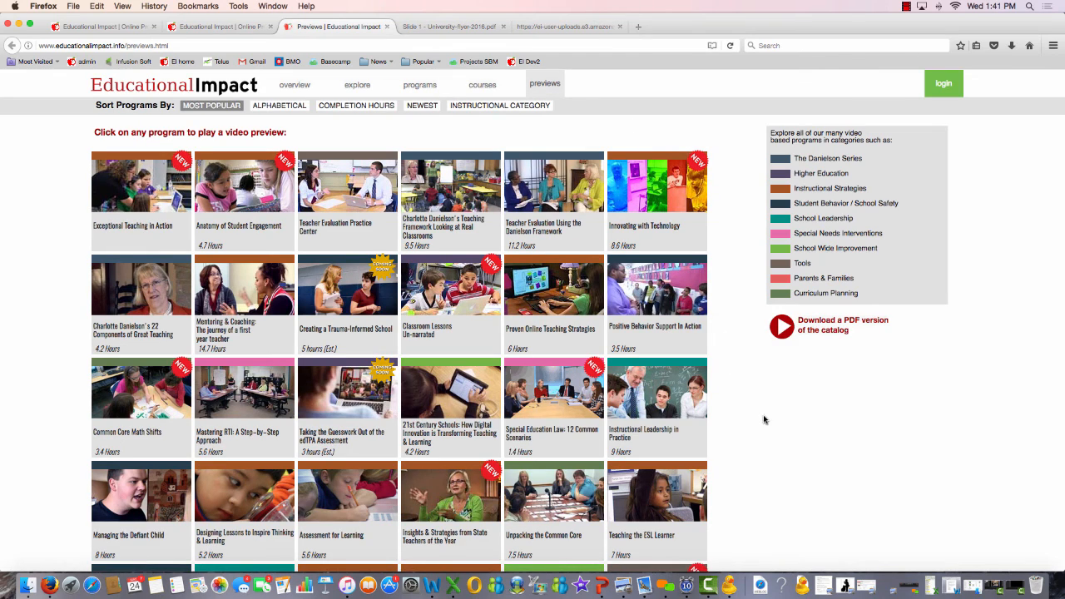
scroll("down", 3)
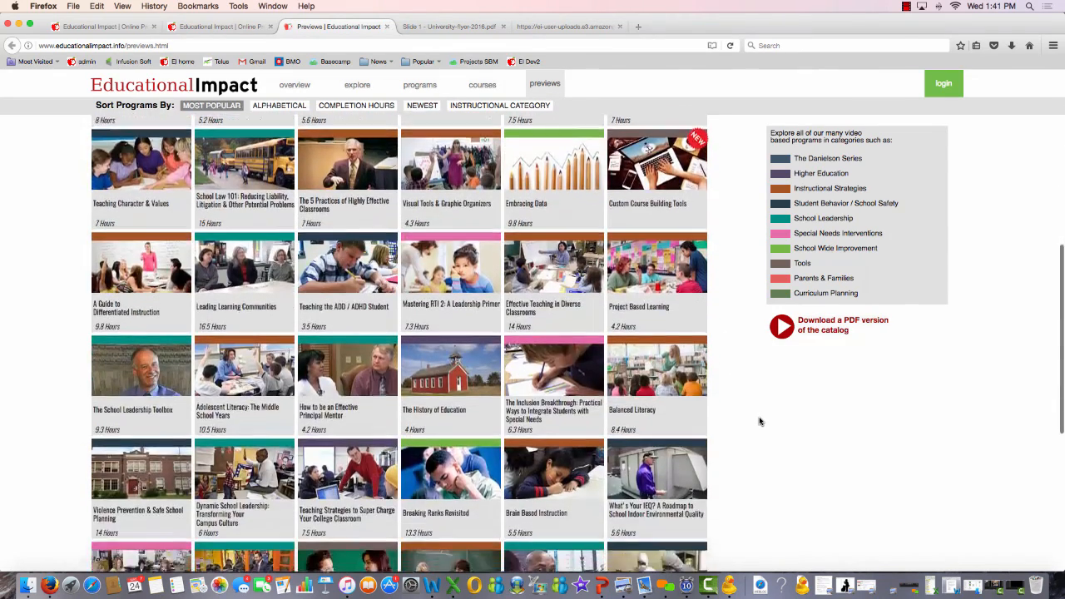
scroll("down", 3)
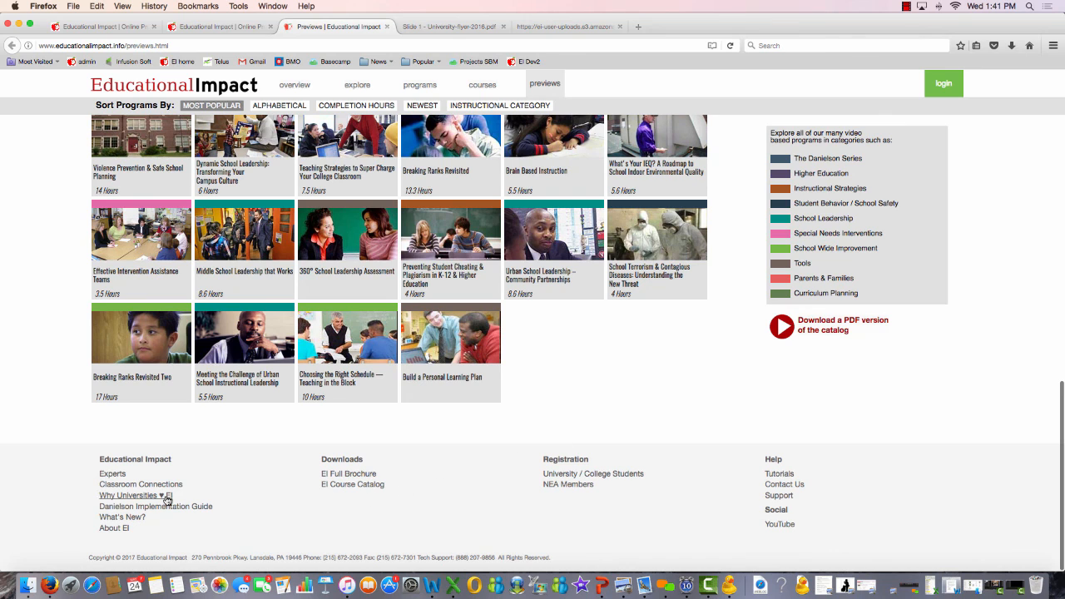
left_click(128, 495)
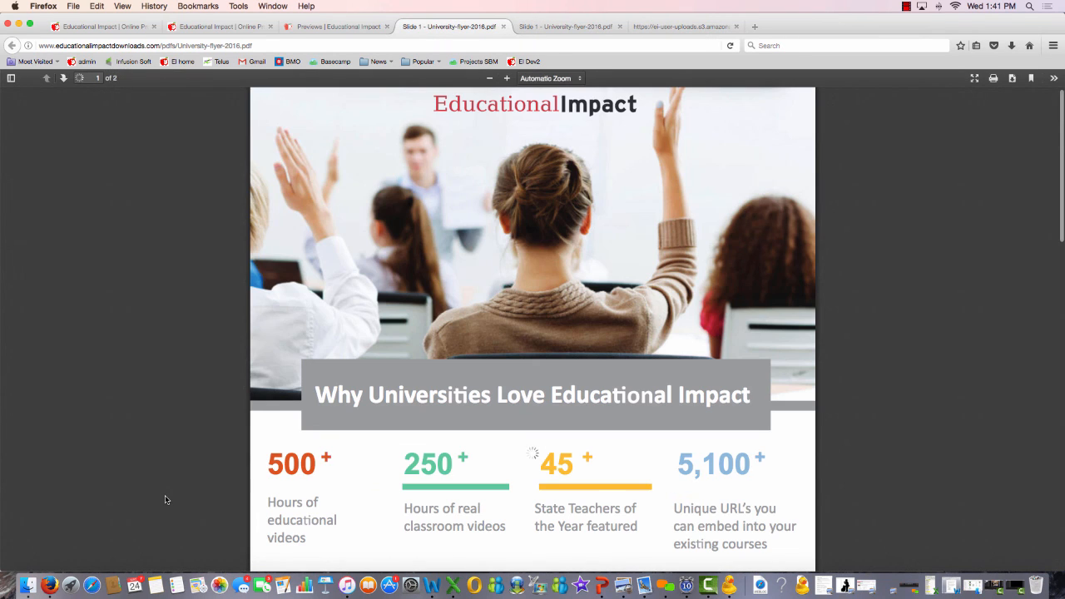